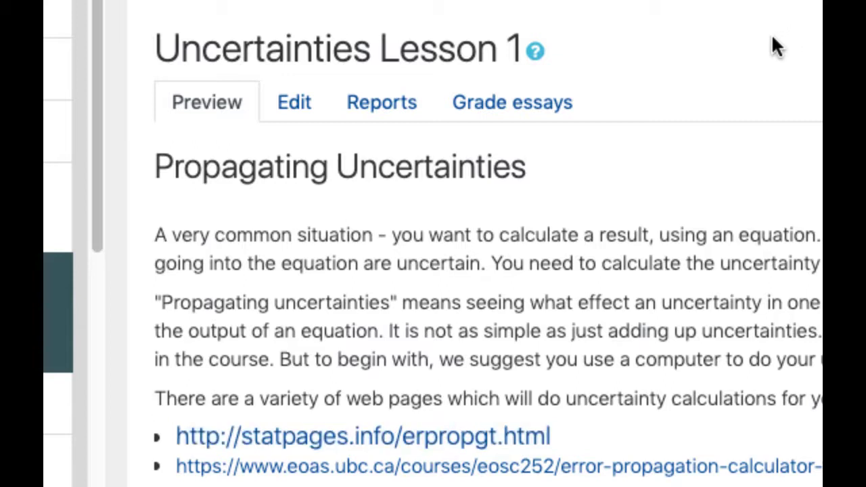
mouse_move(331, 437)
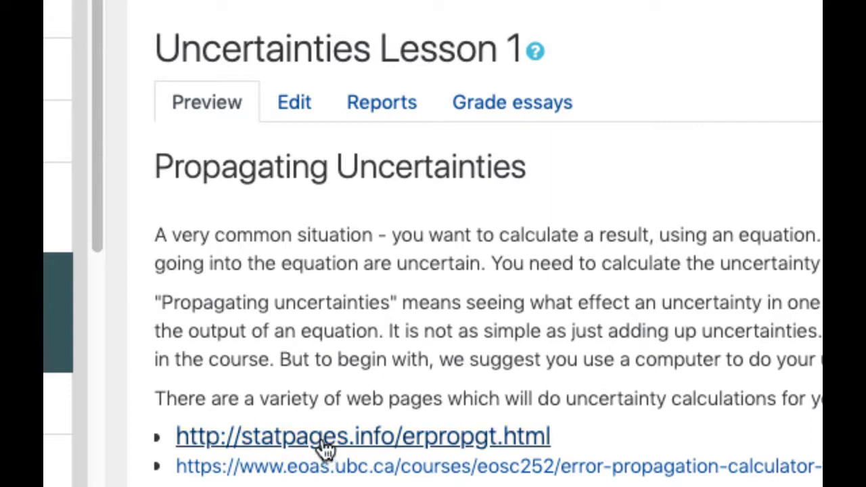
In the statpages calculator, propagate x = 5 ± 1, y = 3 ± 1 through z = 0.5*x*y**2 (22.5 ± 15.66)
left_click(362, 436)
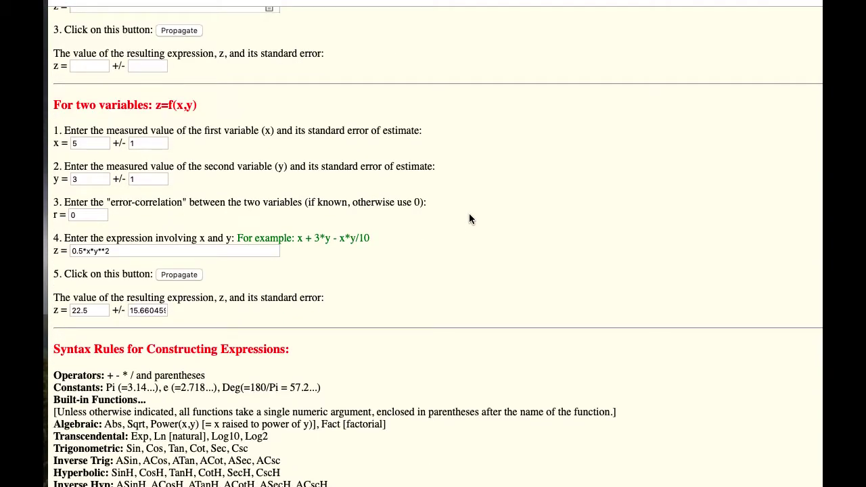
mouse_move(480, 204)
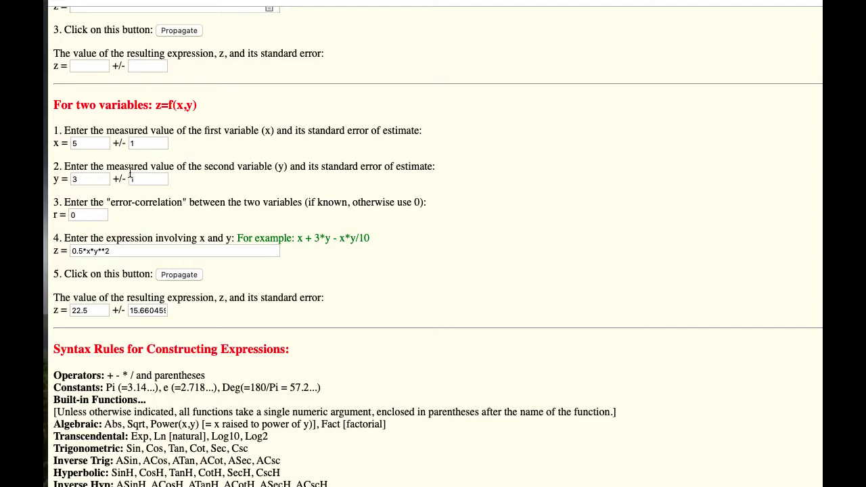
left_click(89, 142)
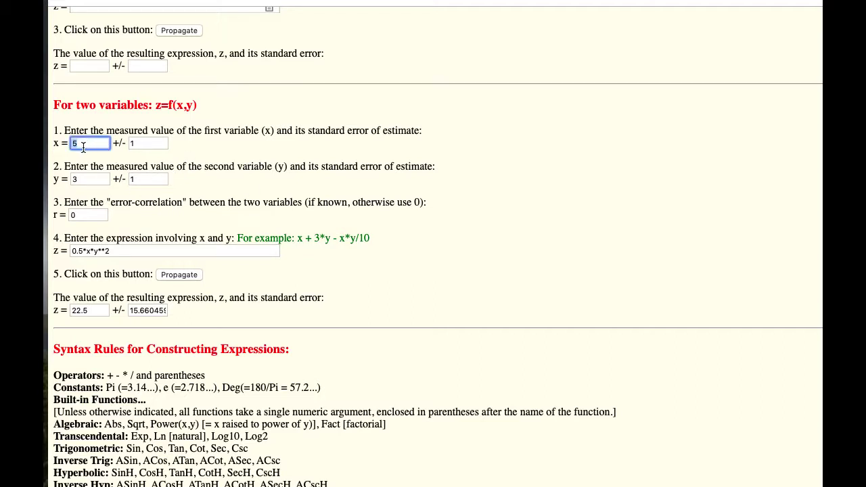
left_click(148, 143)
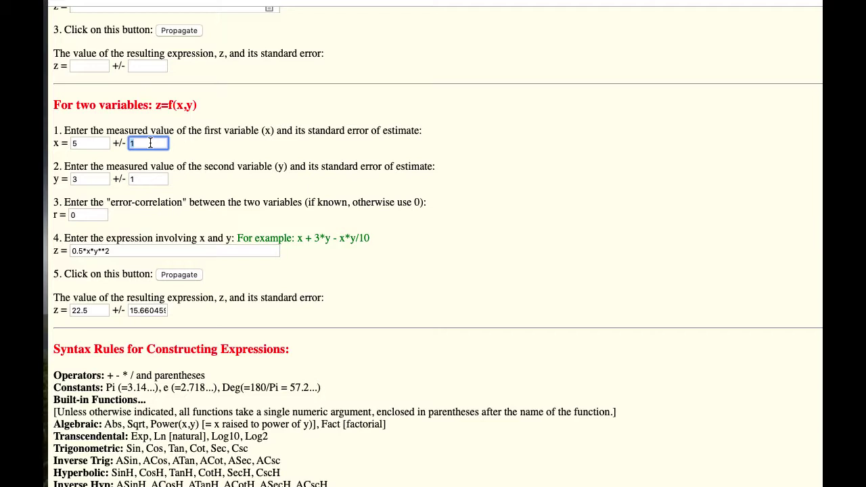
left_click(90, 178)
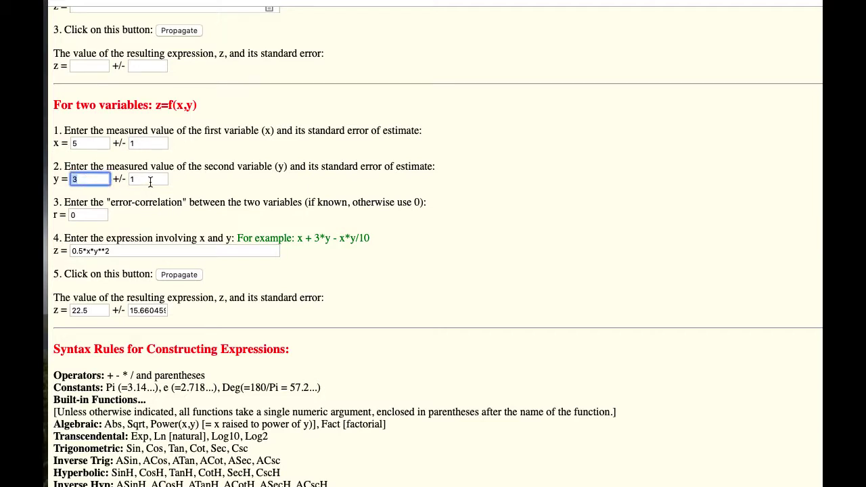
left_click(148, 179)
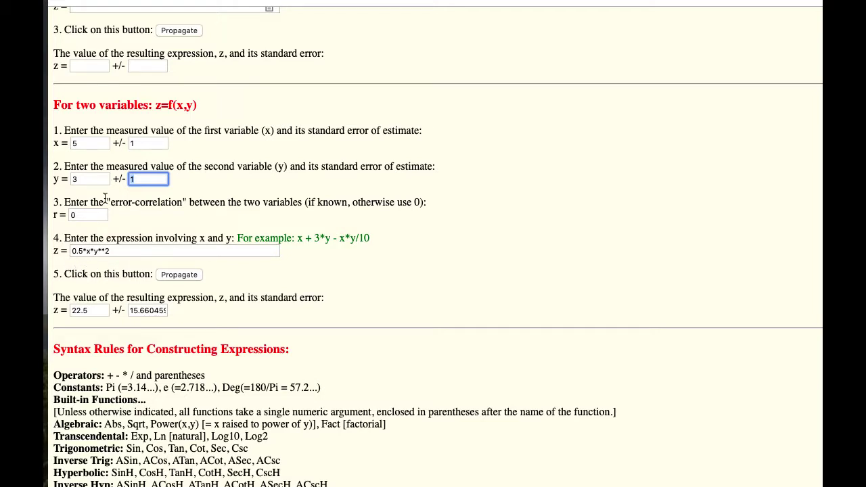
mouse_move(93, 181)
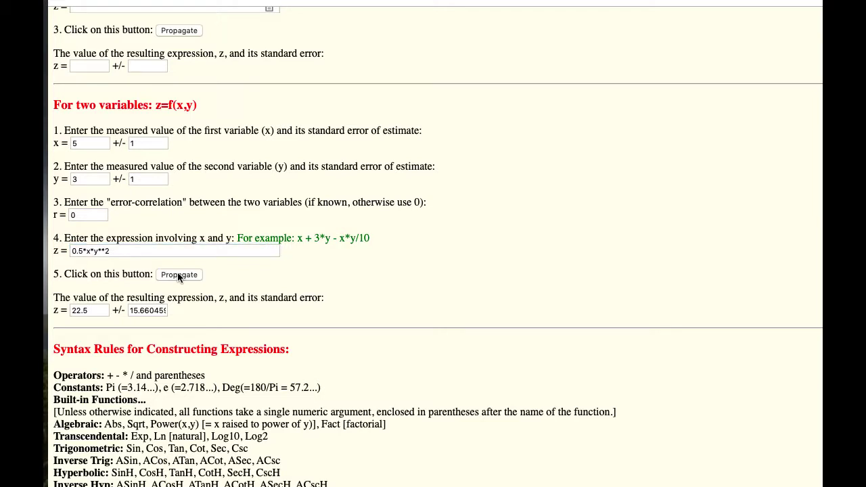
left_click(80, 310)
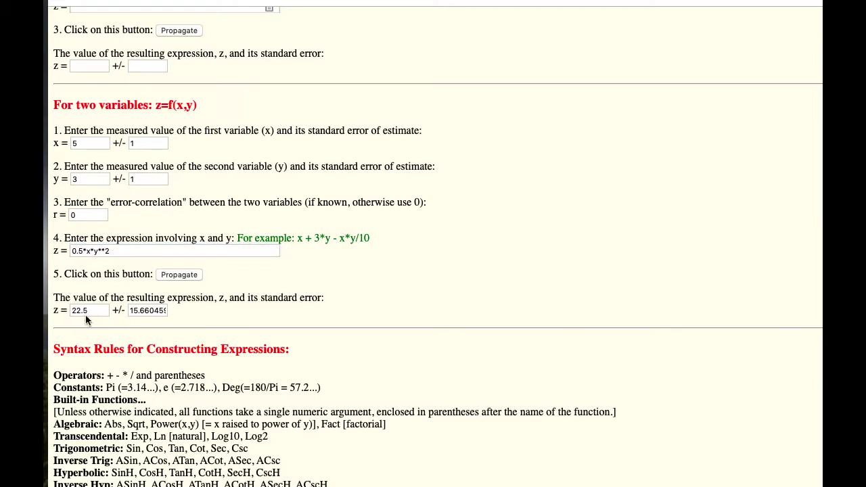
mouse_move(140, 322)
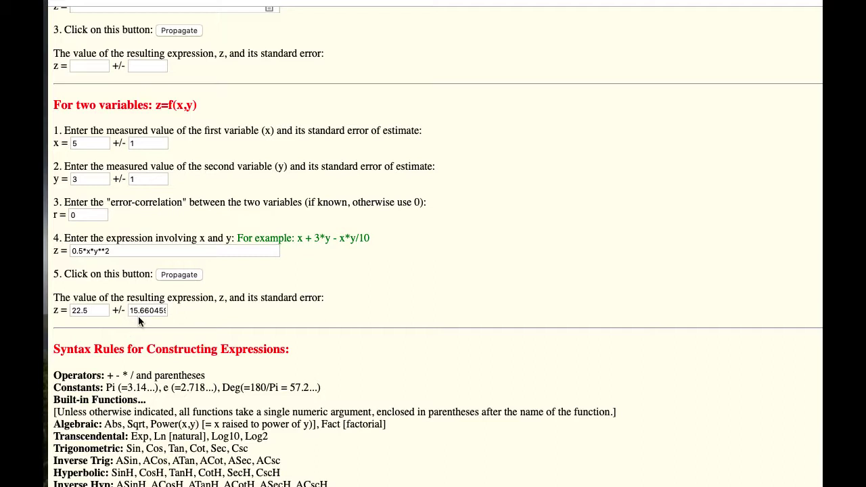
mouse_move(148, 322)
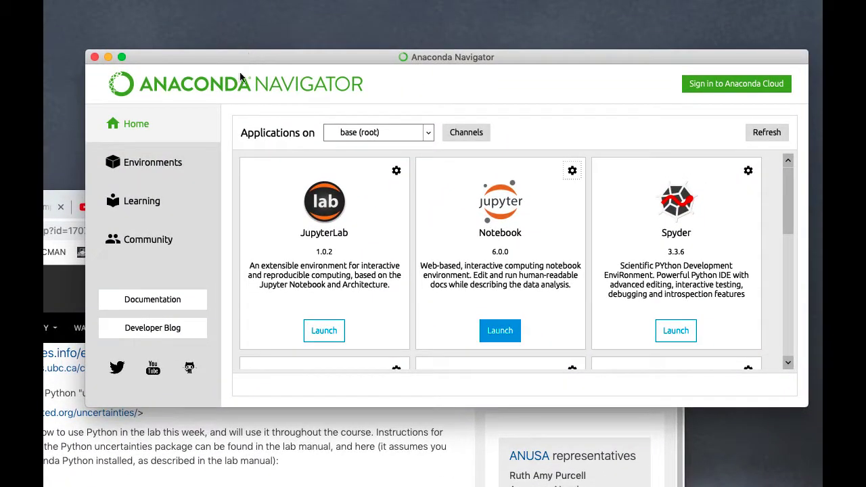
Open a terminal for the base (root) environment from Navigator's Environments list
left_click(152, 162)
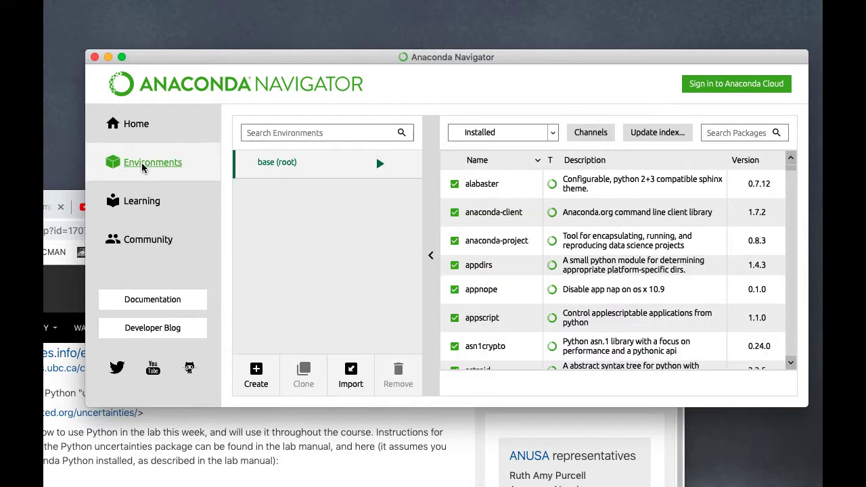
left_click(380, 163)
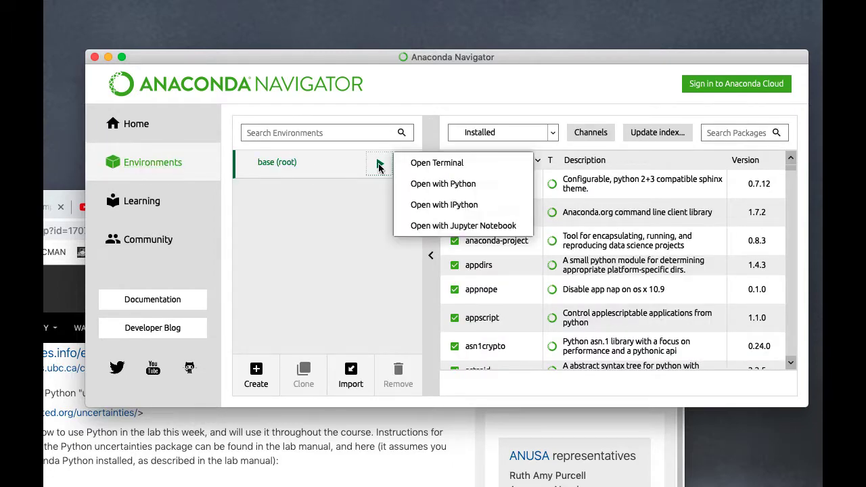
left_click(436, 163)
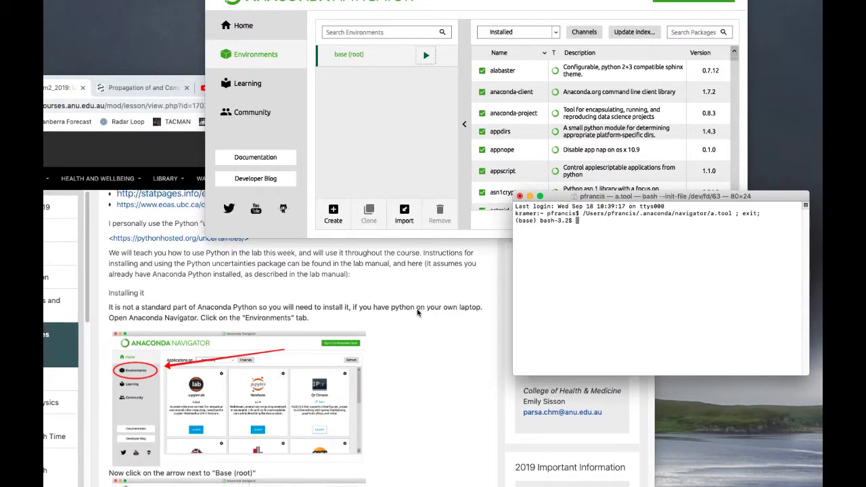
Copy the lesson's command and enter 'conda install -c conda-forge uncertainties' in the terminal
scroll("down", 3)
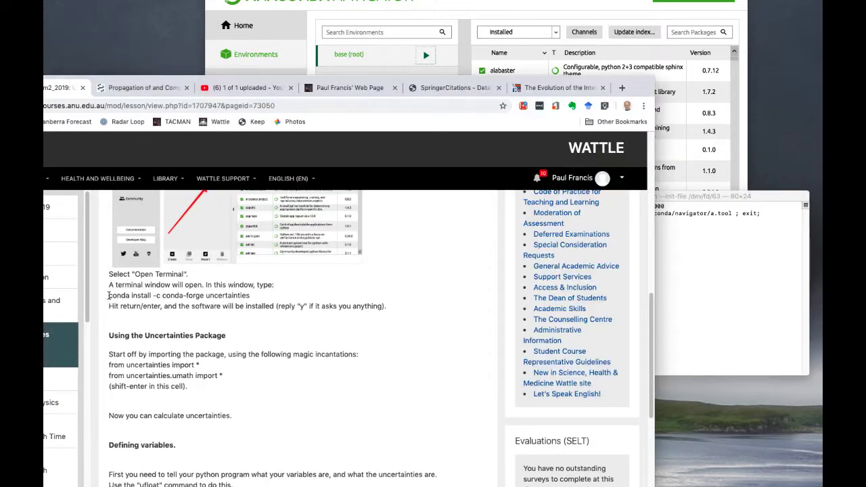
left_click_drag(109, 296, 210, 296)
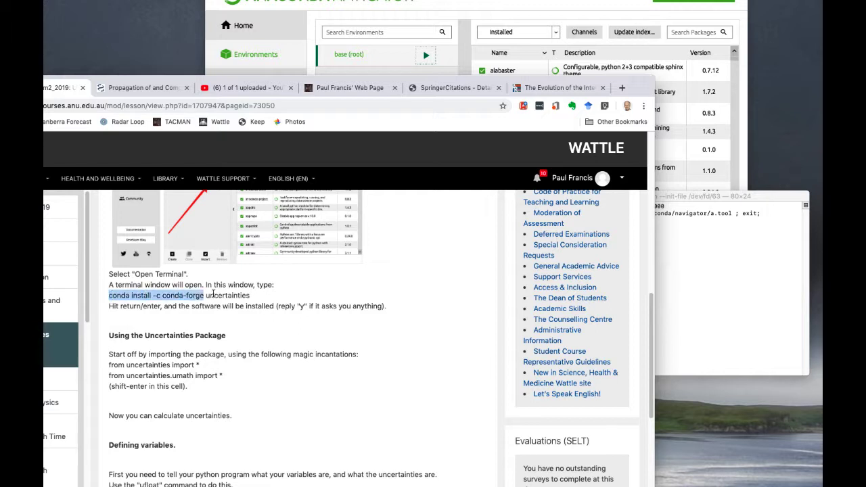
left_click_drag(200, 296, 251, 295)
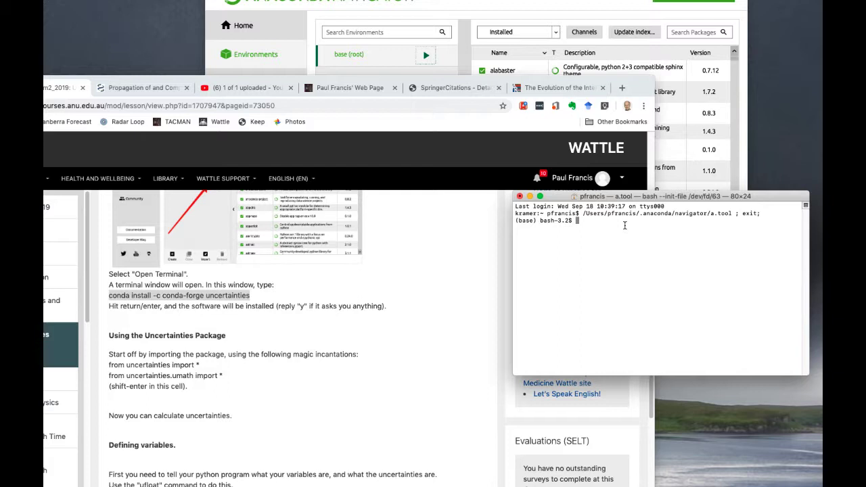
type("conda install -c conda-forge uncertainties")
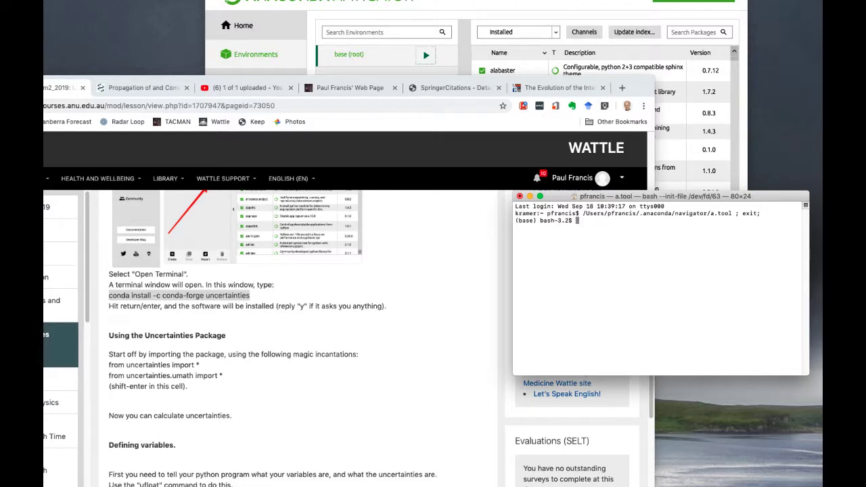
Bring Navigator back to its Home overview and launch Jupyter Notebook
left_click(242, 25)
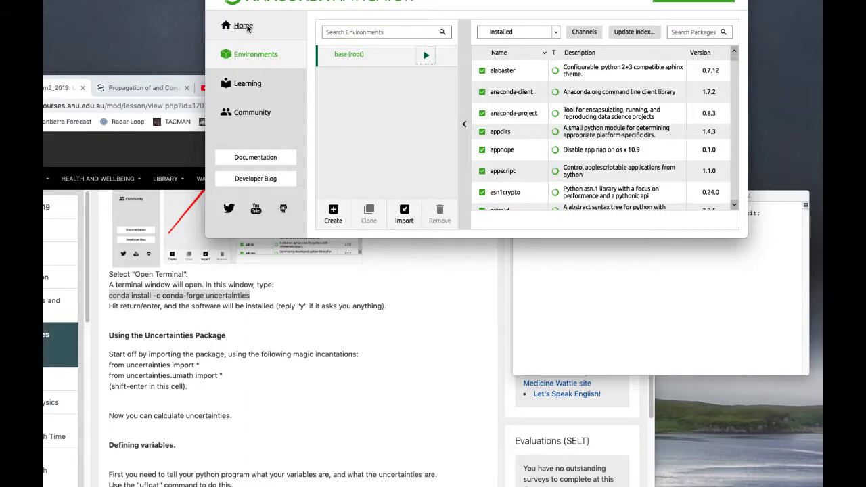
left_click(243, 26)
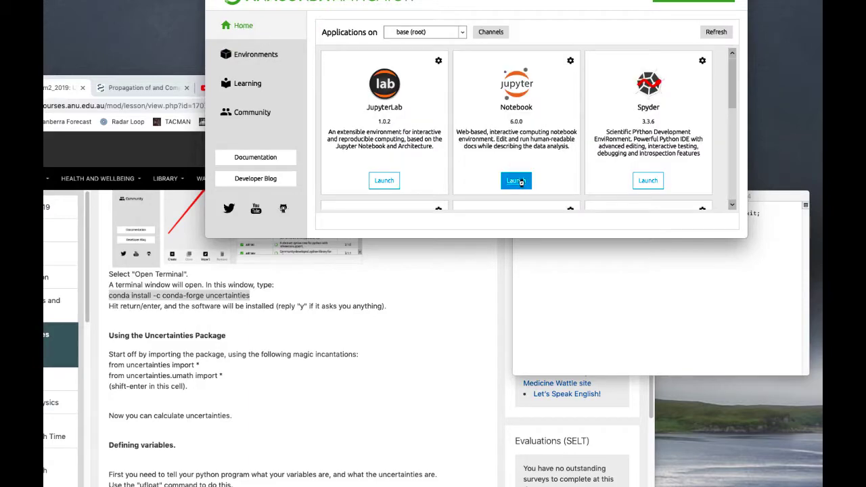
left_click(515, 181)
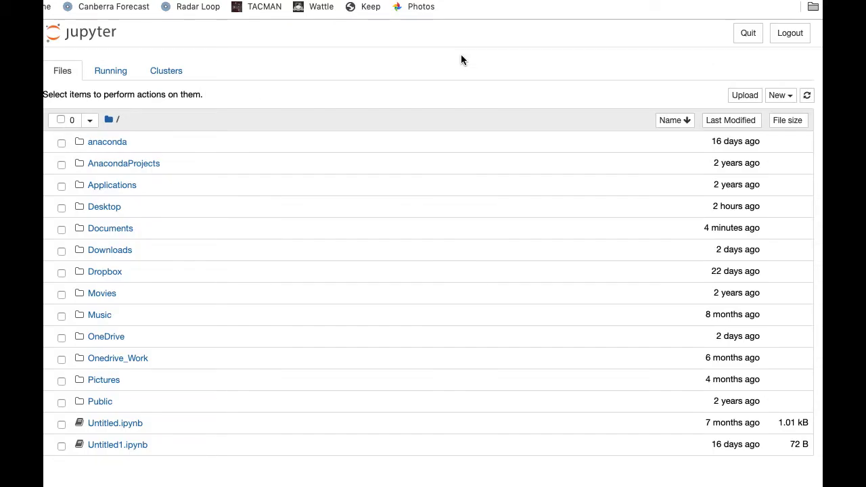
mouse_move(266, 199)
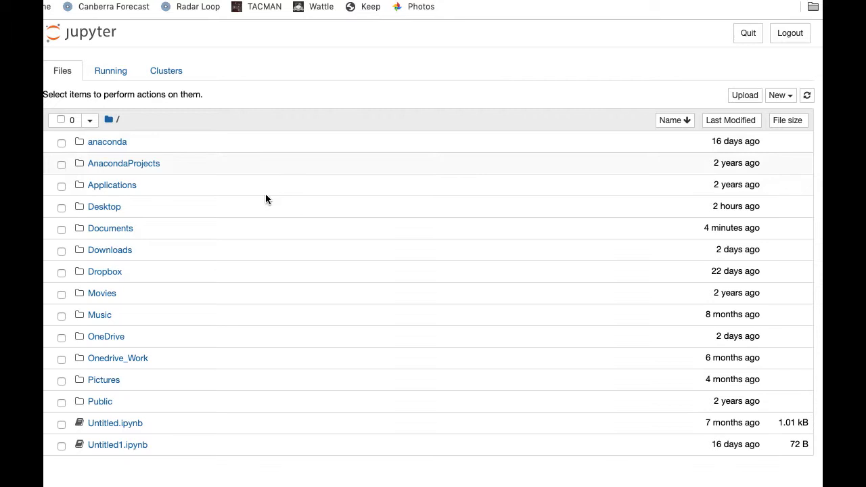
mouse_move(110, 228)
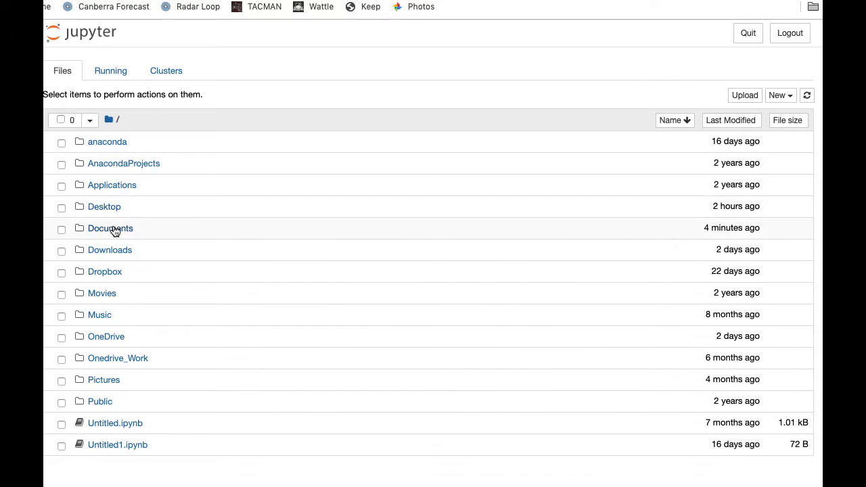
Browse into the Documents folder in the Jupyter file browser
left_click(110, 229)
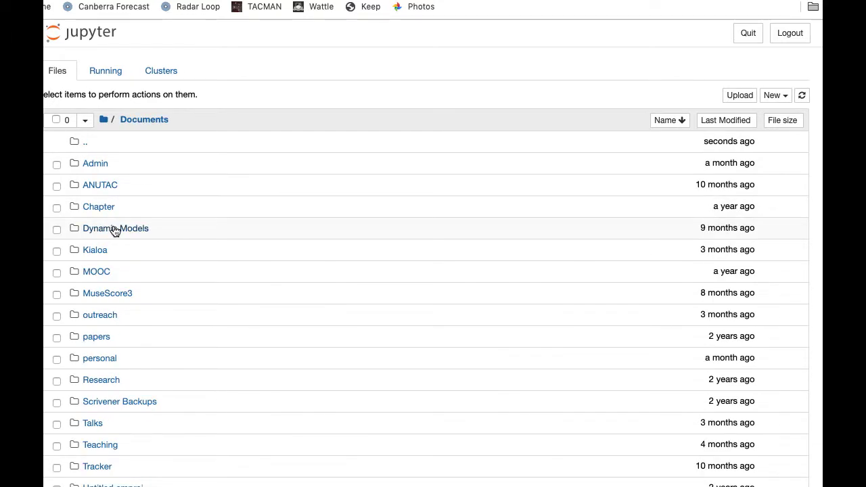
mouse_move(754, 217)
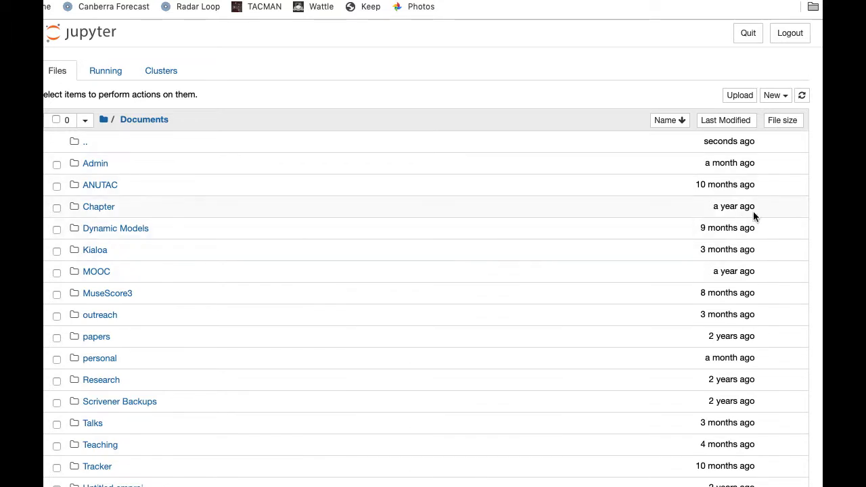
Create a new Python 3 notebook, Untitled1, from the New menu
left_click(775, 95)
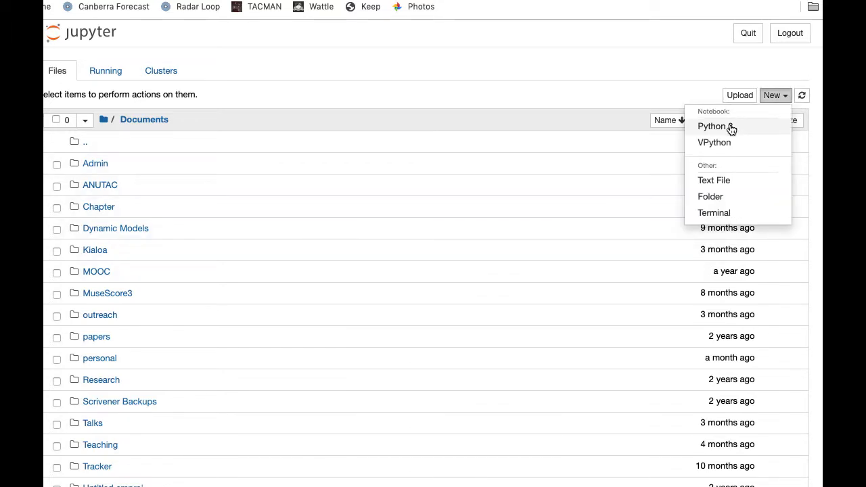
left_click(712, 126)
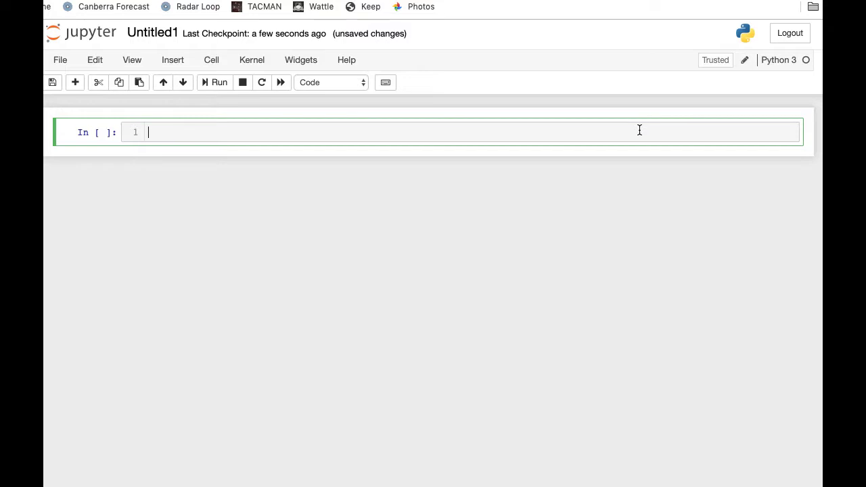
Enter 'from uncertainties import *' and 'from uncertainties.umath import *' in the first cell
type("from u")
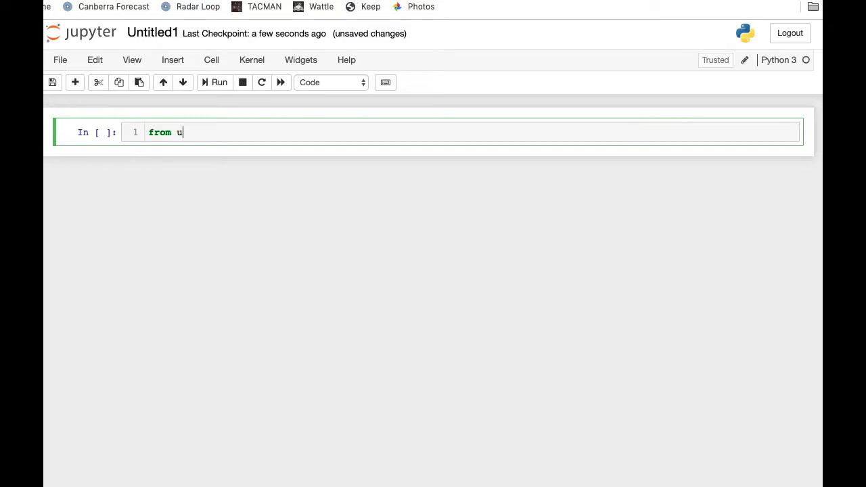
type("ncertaint")
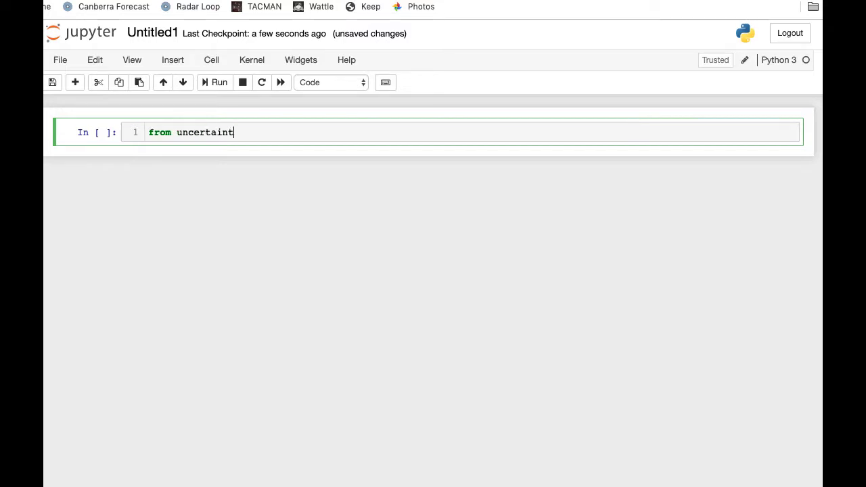
type("ies import *")
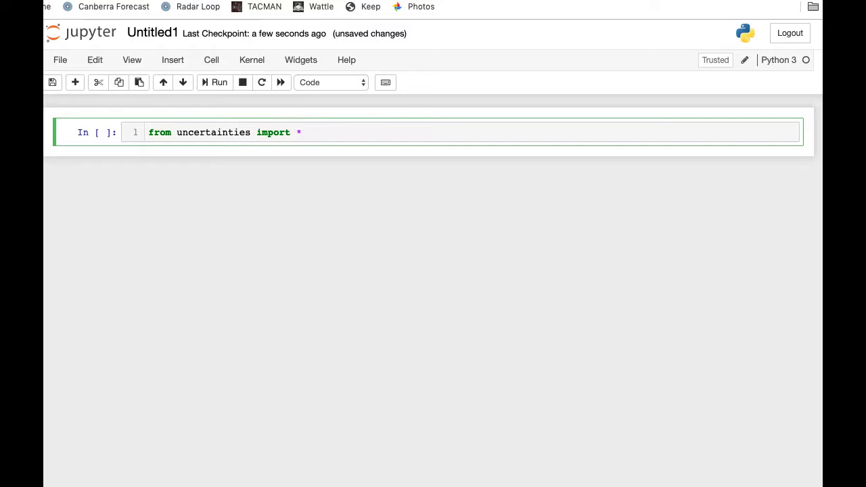
key("enter")
type("from un")
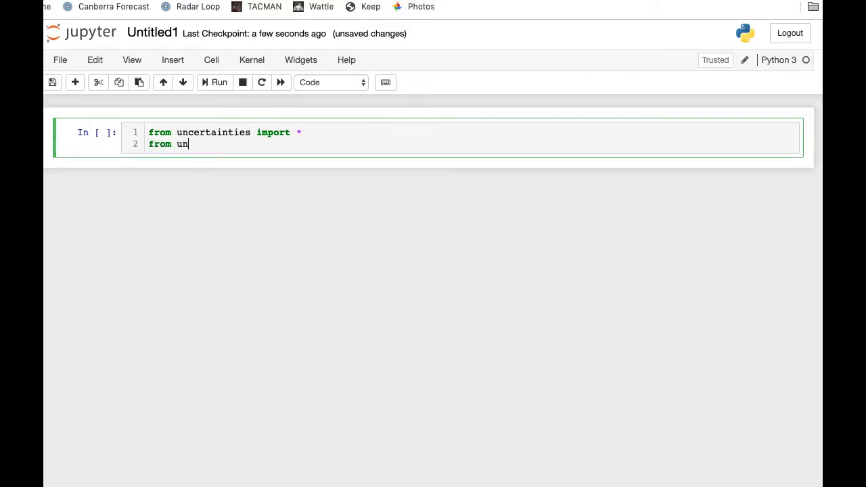
type("certainties.")
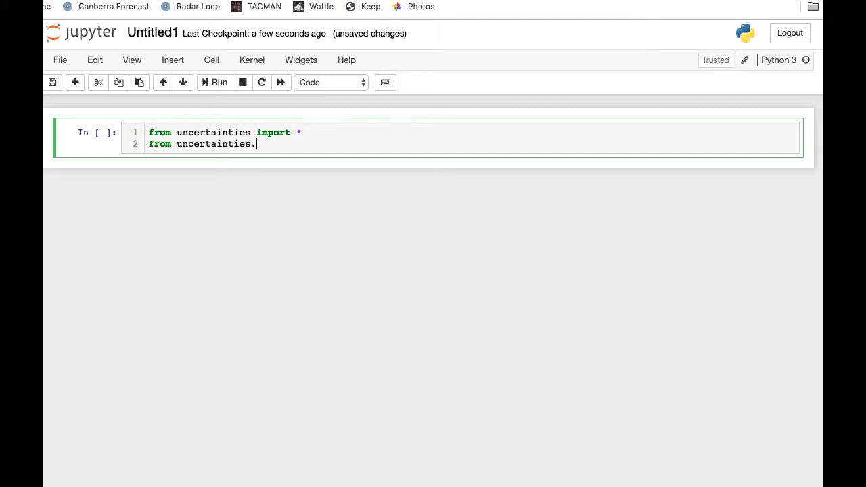
type("umath im")
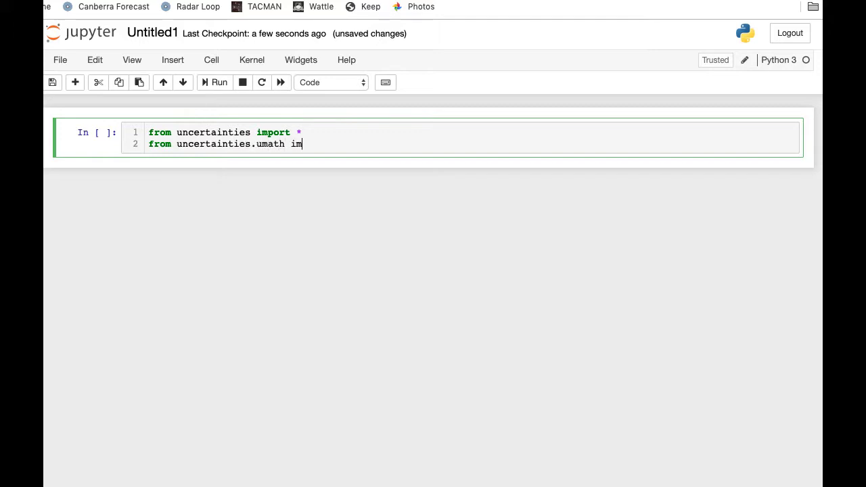
type("port *")
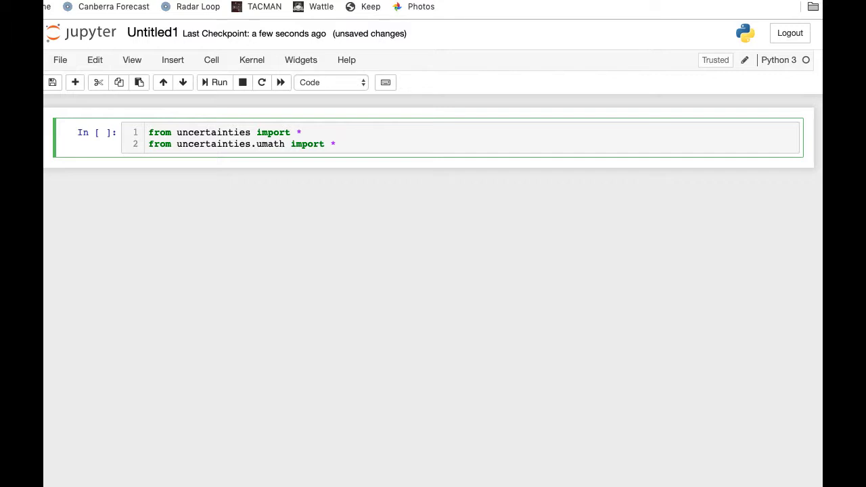
mouse_move(638, 127)
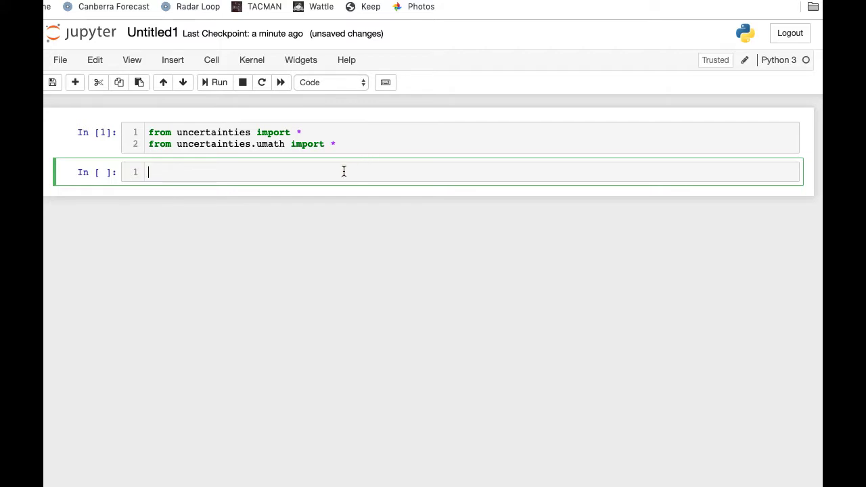
mouse_move(341, 176)
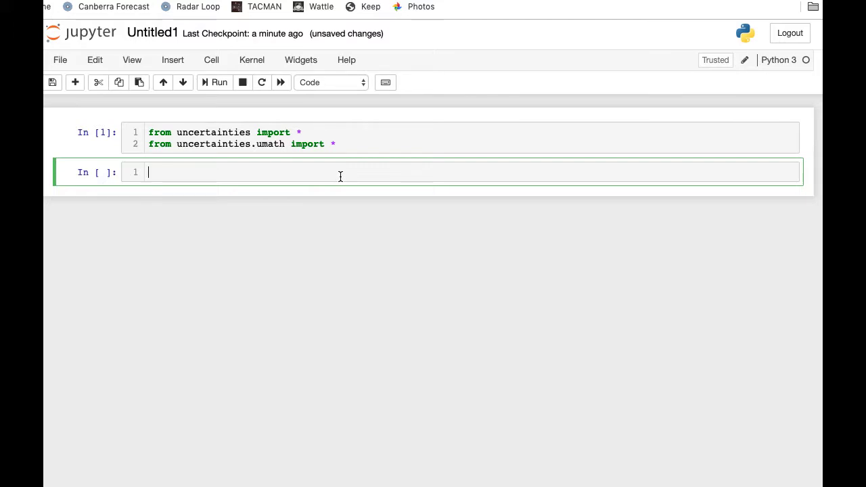
Write m = ufloat(5,1) and v = ufloat(3,1) on two lines of the second cell
type("m =")
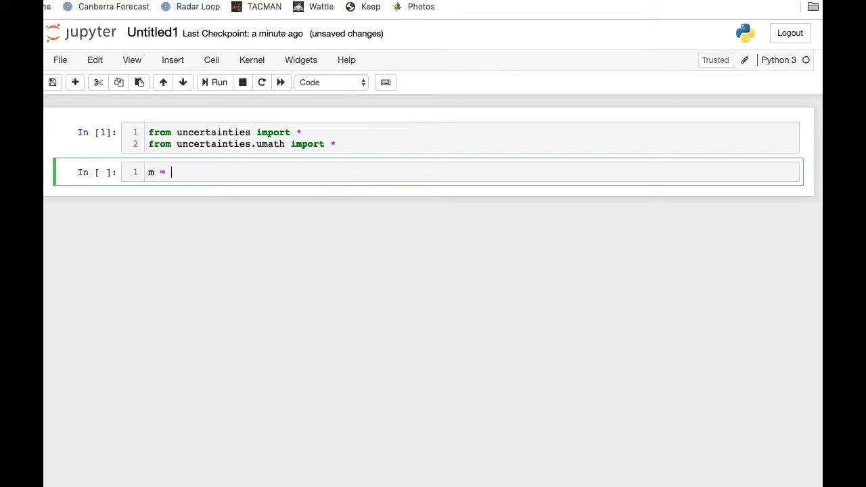
type("ufloa")
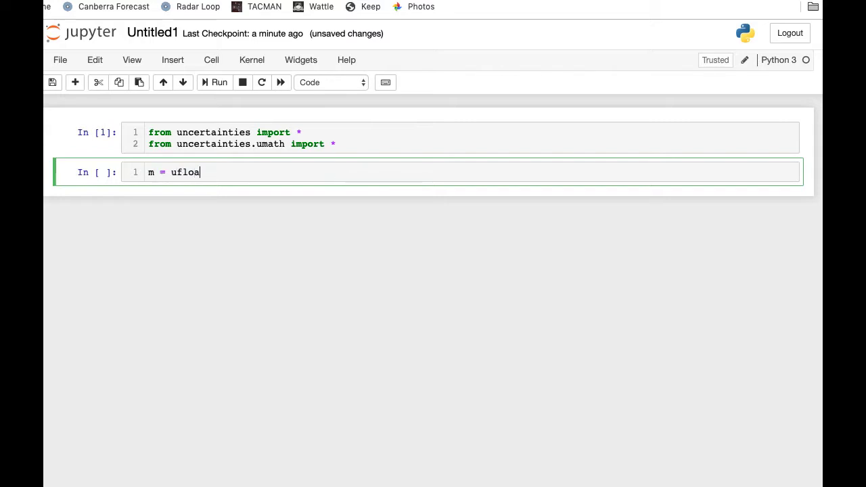
type("t()")
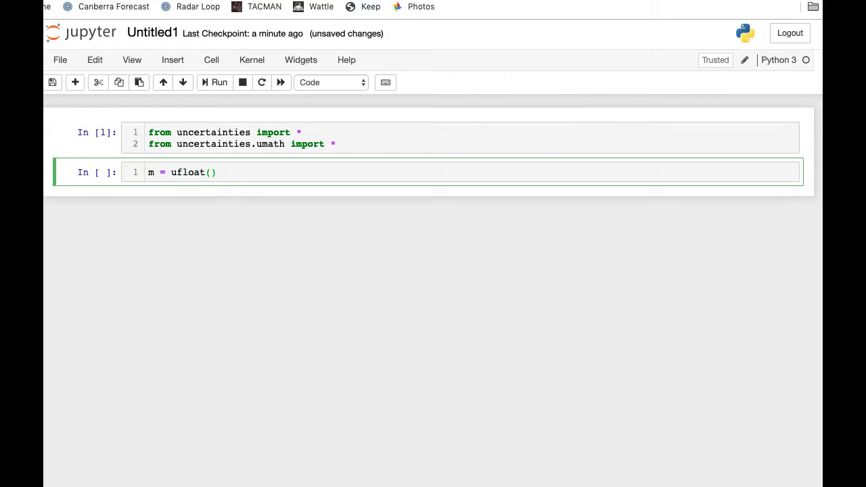
type("5")
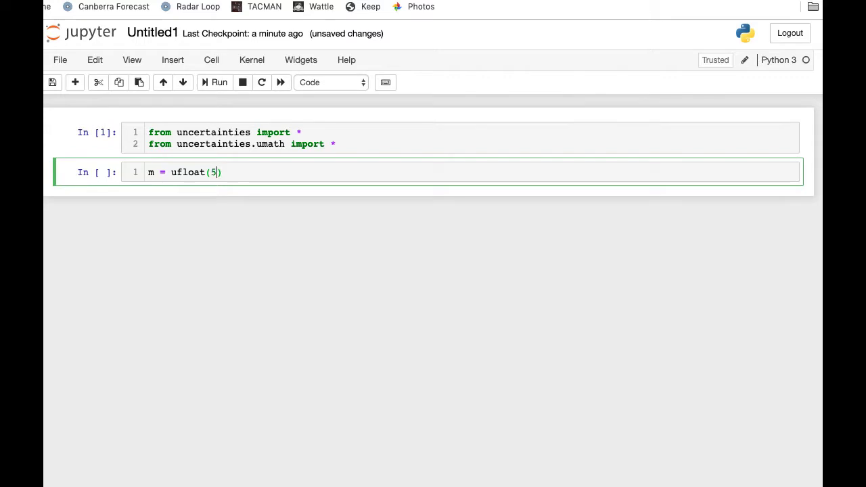
type(",1")
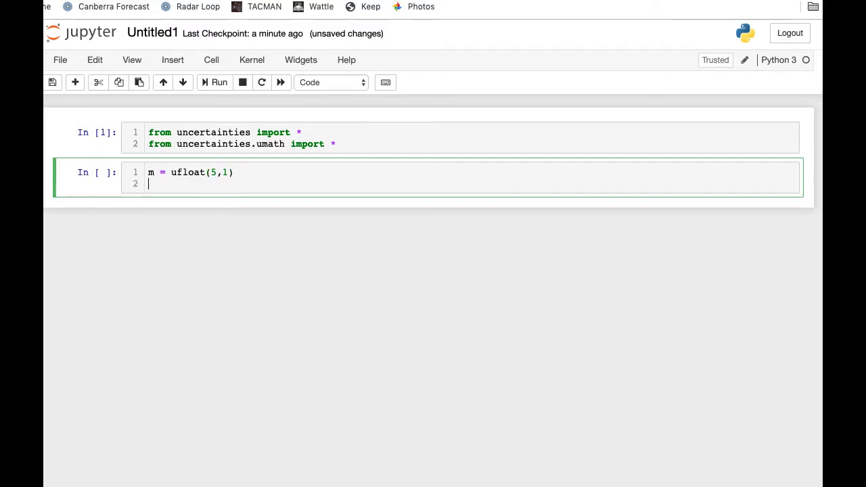
type("v")
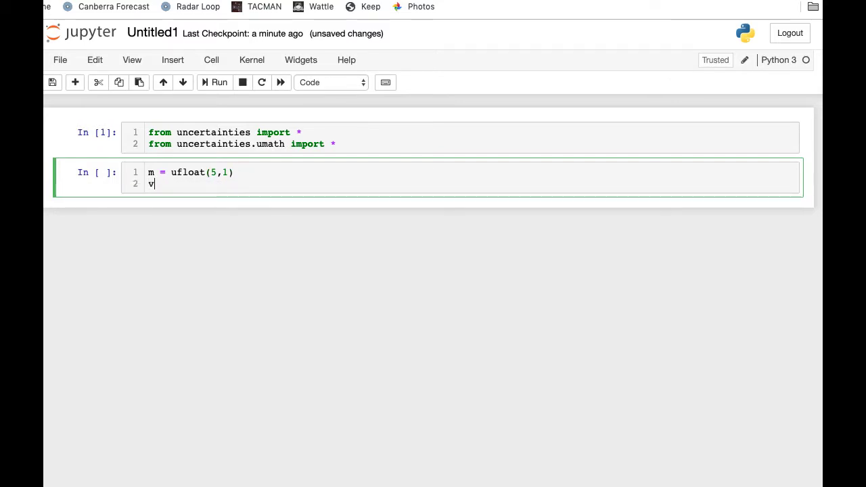
type("= u")
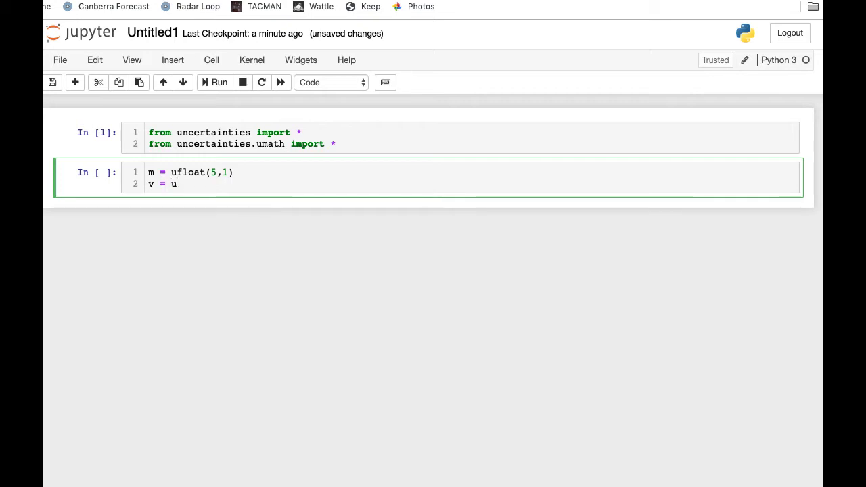
type("float")
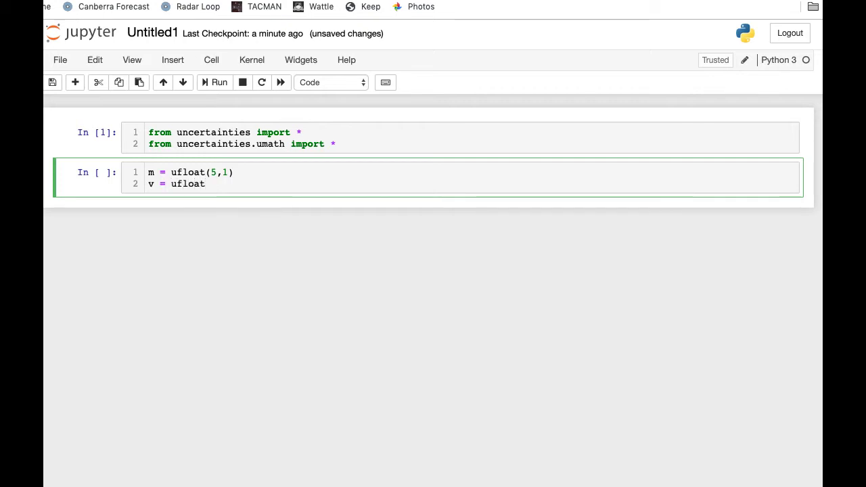
type("()")
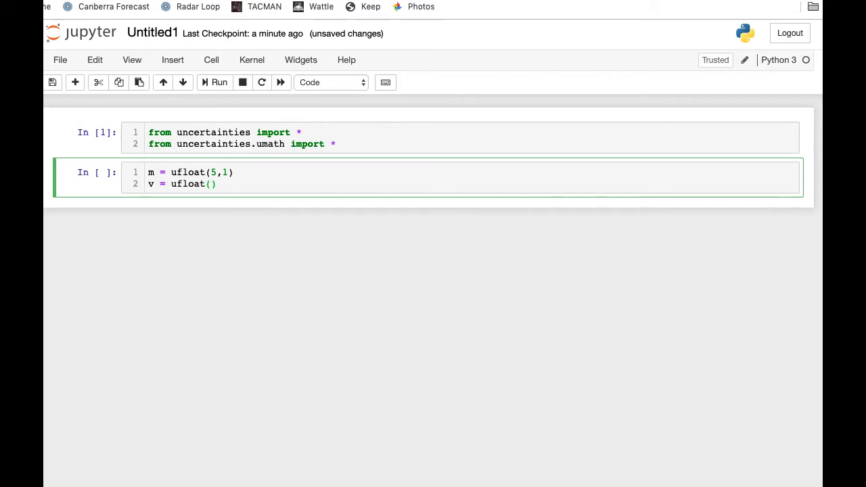
type("3,1")
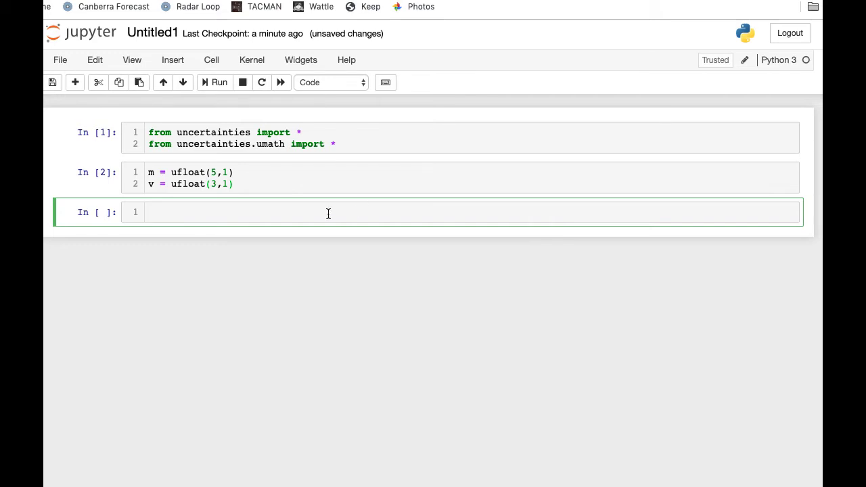
Enter the kinetic energy expression 0.5*m*v**2 in the third cell
type("0")
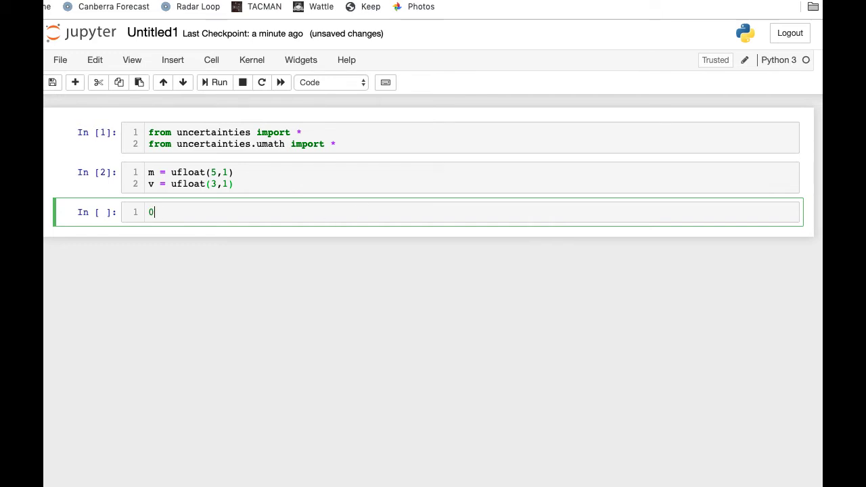
type(".5*m")
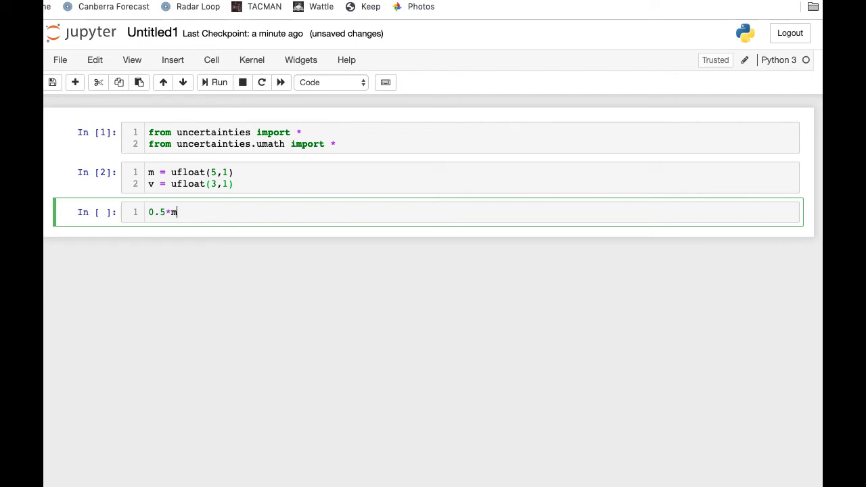
type("*v**2")
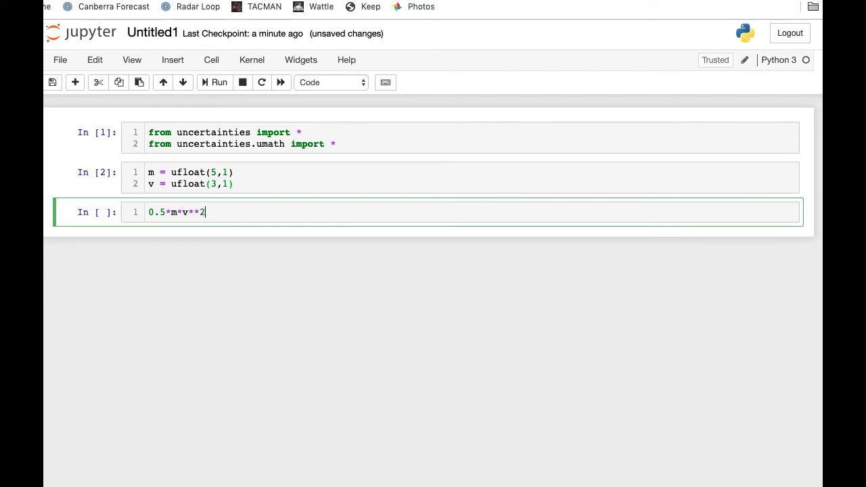